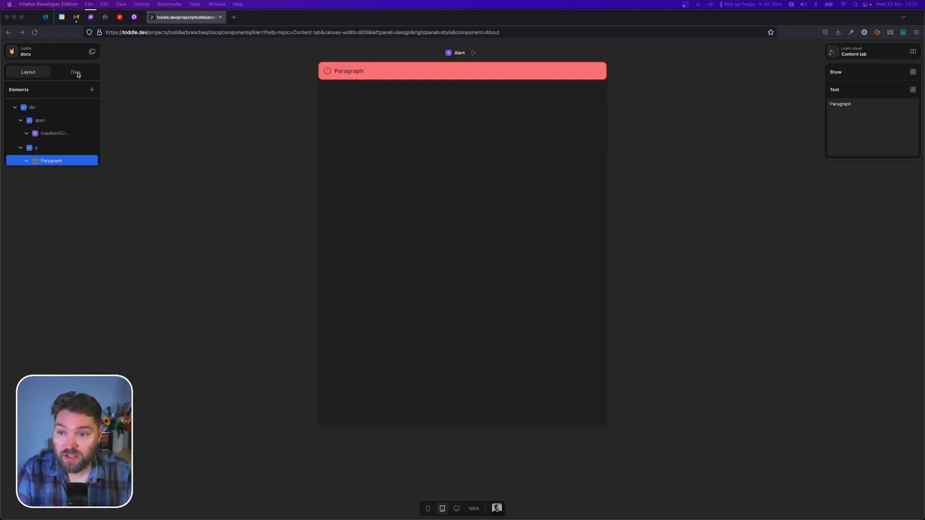
# - Add a 'Message' attribute with test value 'Alert' to the Alert component's data
pyautogui.click(75, 71)
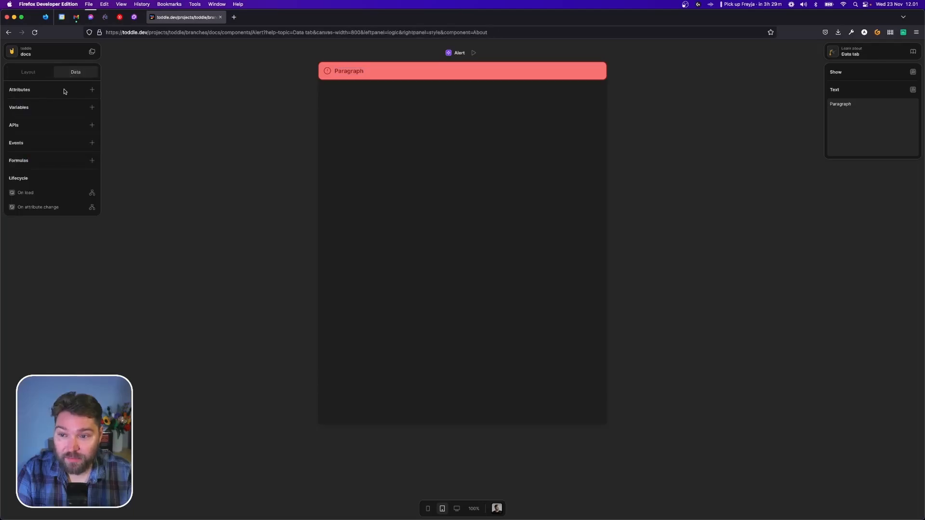
pyautogui.click(93, 90)
pyautogui.write('Alert')
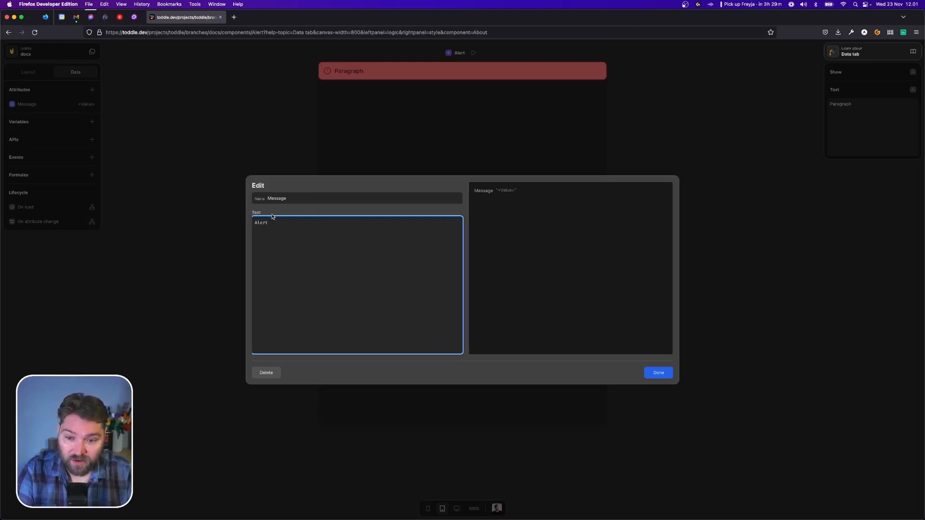
pyautogui.click(659, 372)
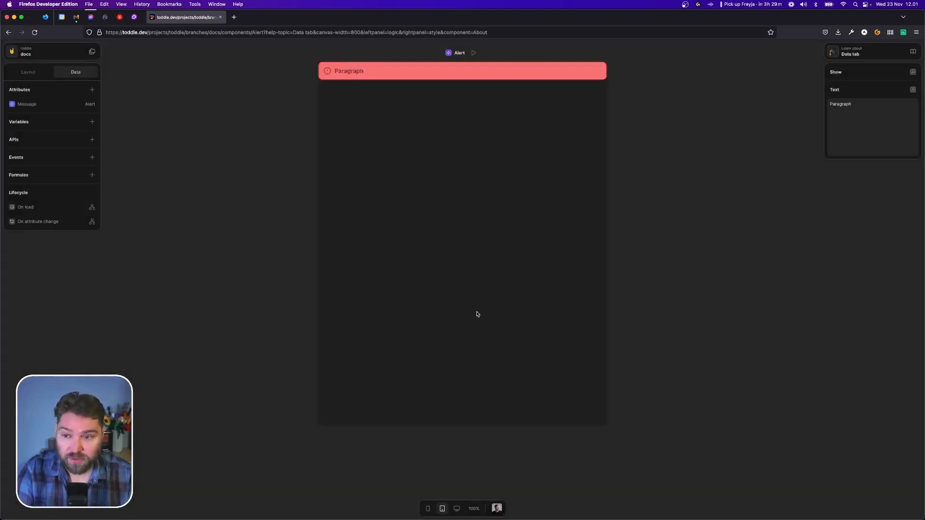
# - Bind the paragraph's Text to the Message attribute so the preview reads 'Alert'
pyautogui.click(28, 73)
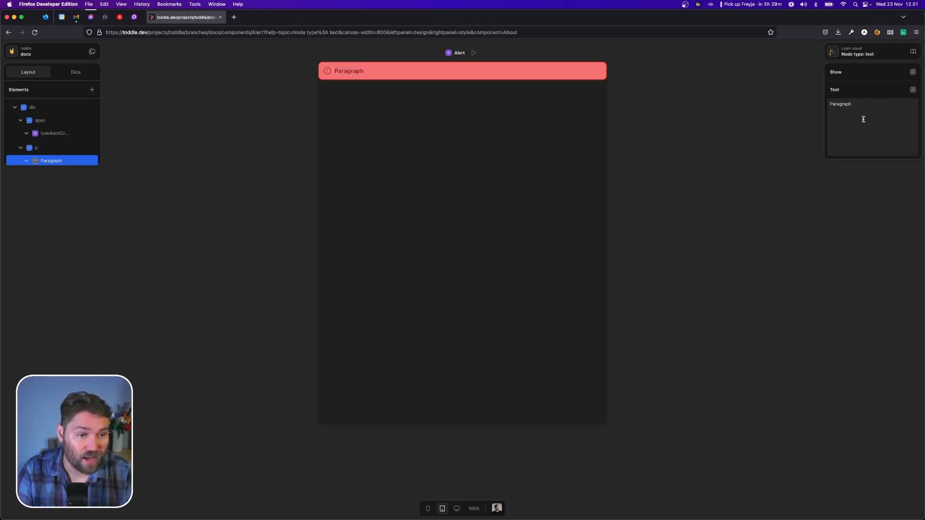
pyautogui.click(912, 90)
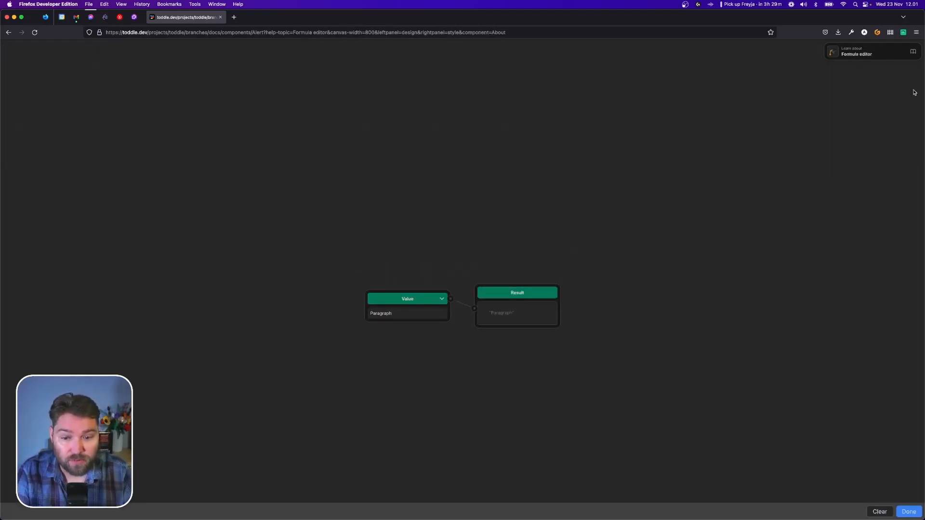
pyautogui.click(407, 299)
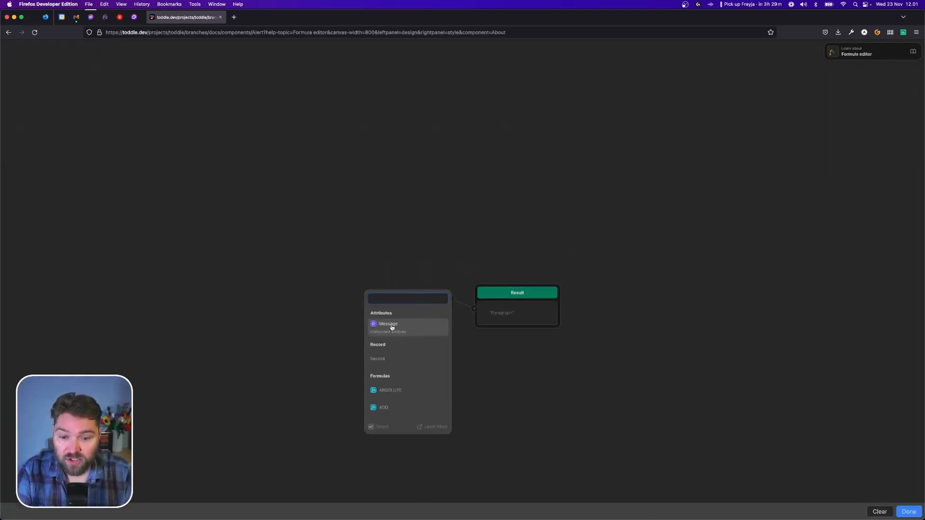
pyautogui.click(389, 324)
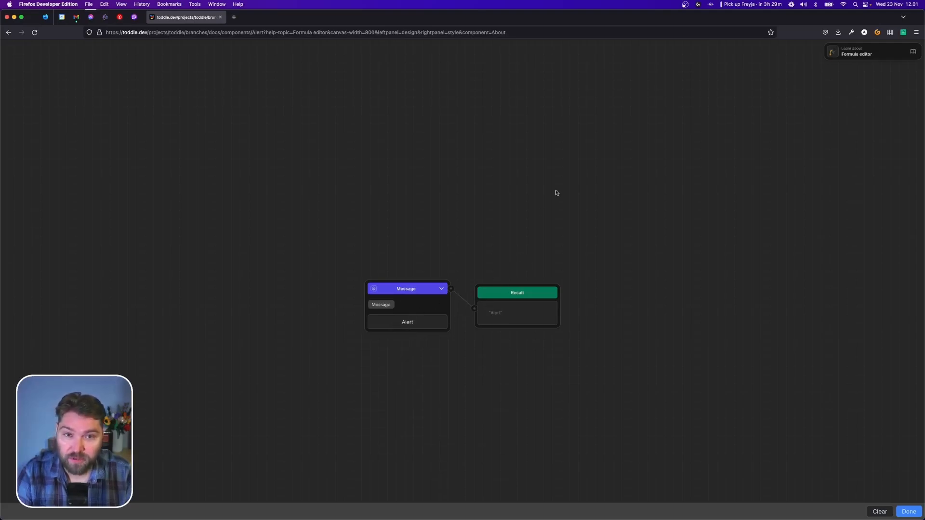
pyautogui.click(908, 512)
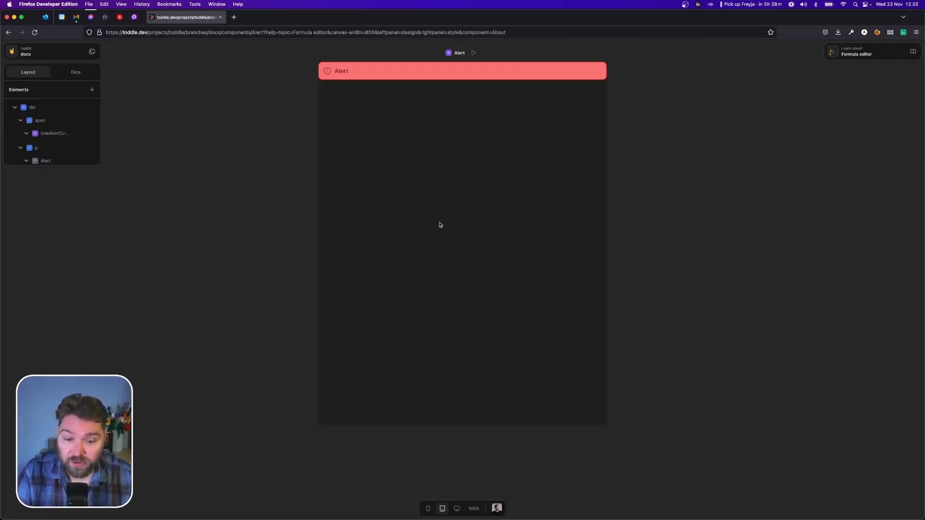
pyautogui.click(92, 52)
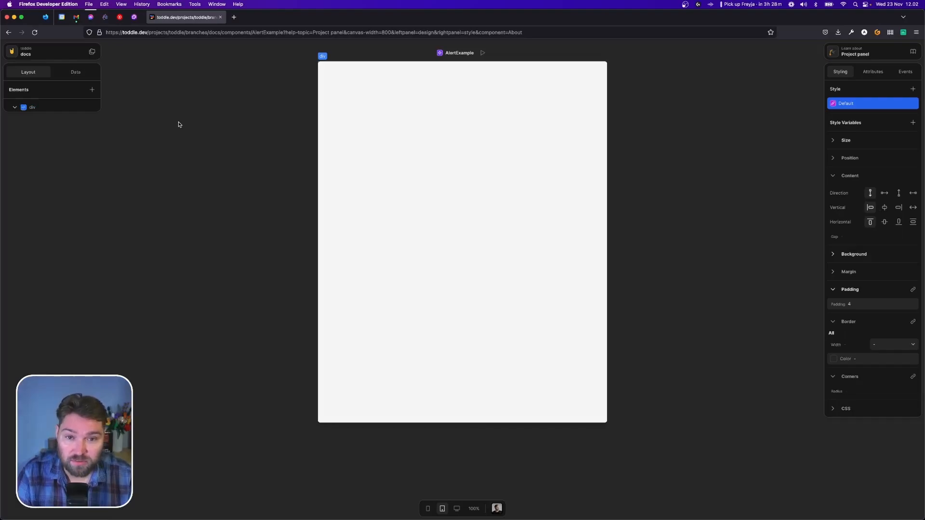
# - Insert an Alert into AlertExample with Message 'Something went wrong!'
pyautogui.click(33, 107)
pyautogui.write('alert')
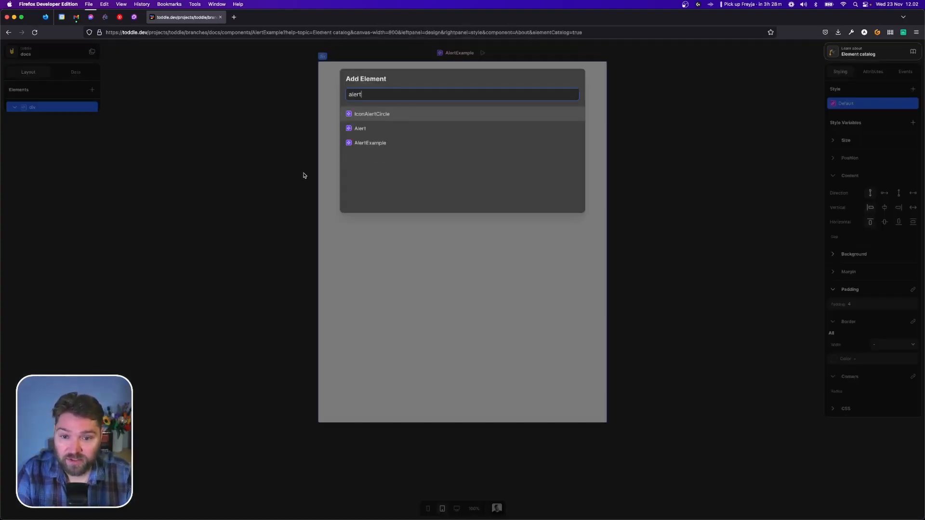
pyautogui.click(359, 129)
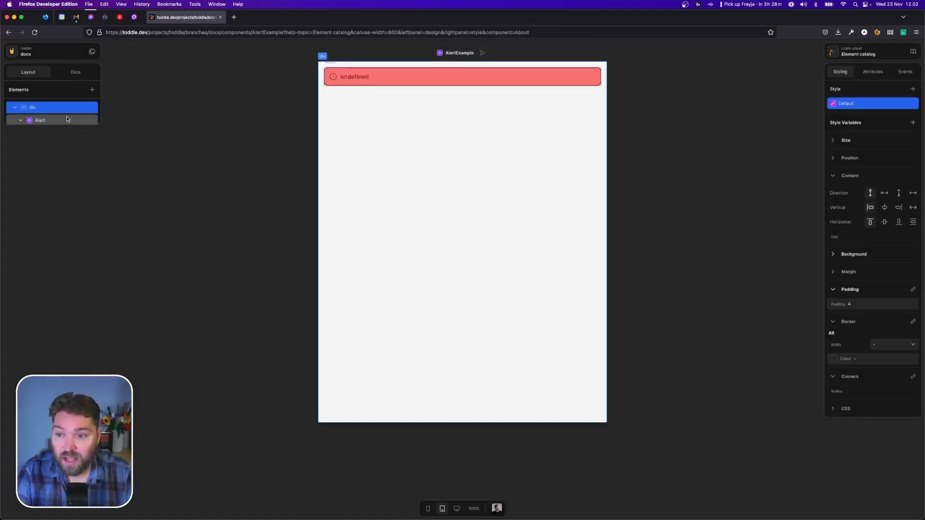
pyautogui.click(40, 120)
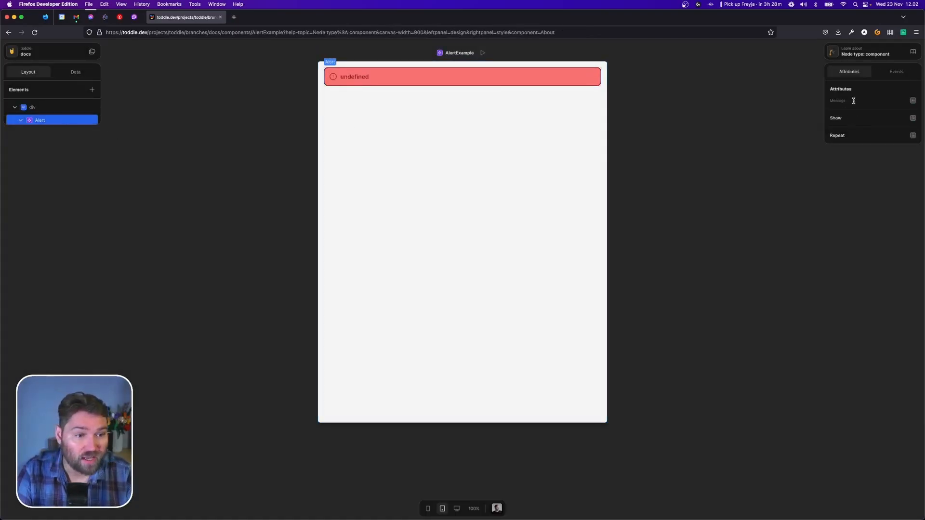
pyautogui.click(854, 100)
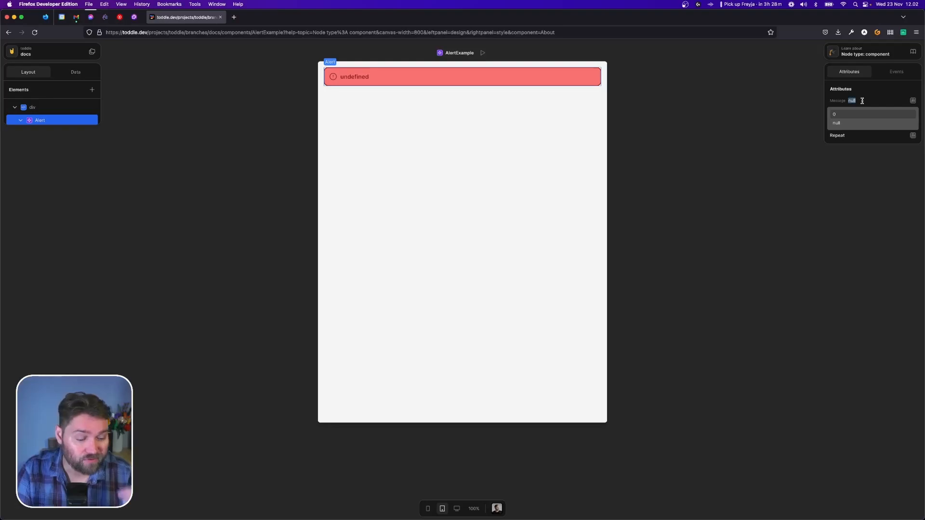
pyautogui.write('Something went wrong')
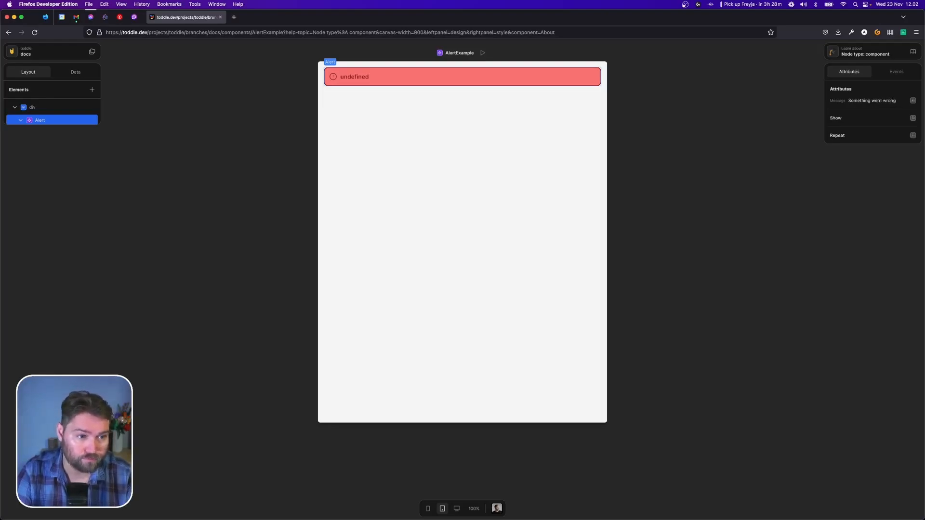
pyautogui.click(33, 107)
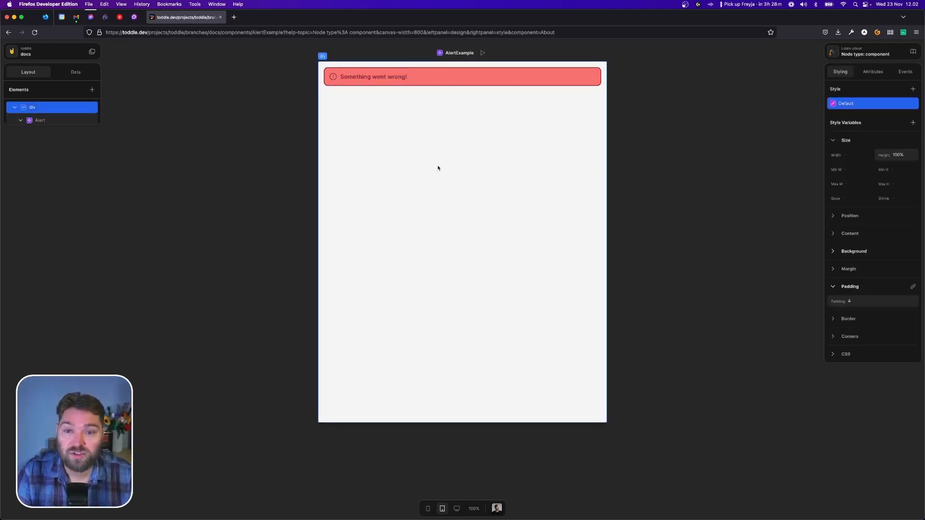